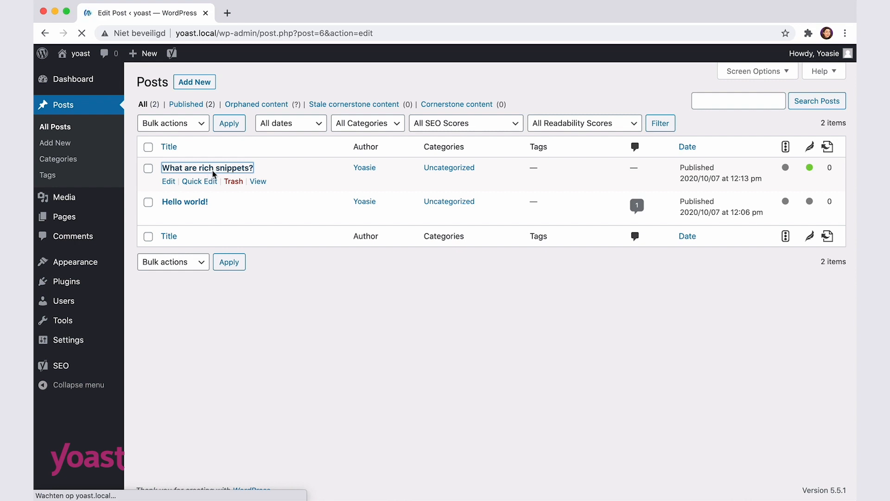
# Open the 'What are rich snippets?' post and enter 'what are rich snippets' as Yoast focus keyphrase
pyautogui.click(206, 167)
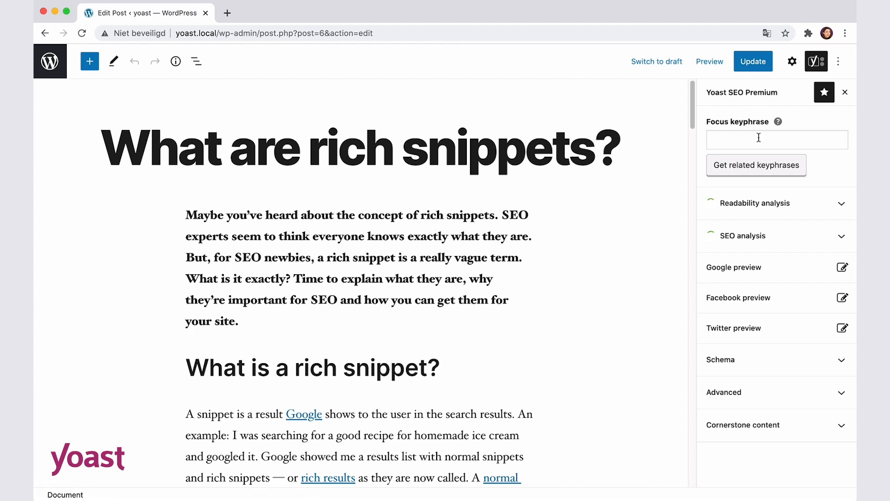
pyautogui.click(773, 140)
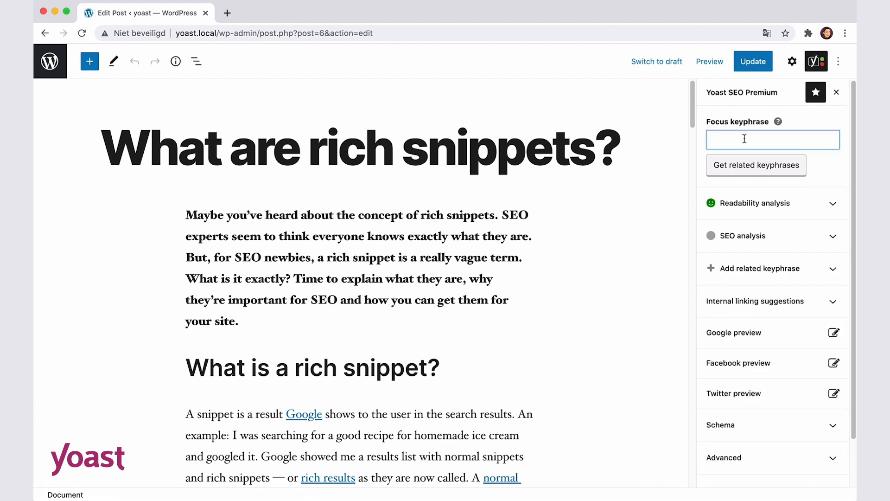
pyautogui.write('w')
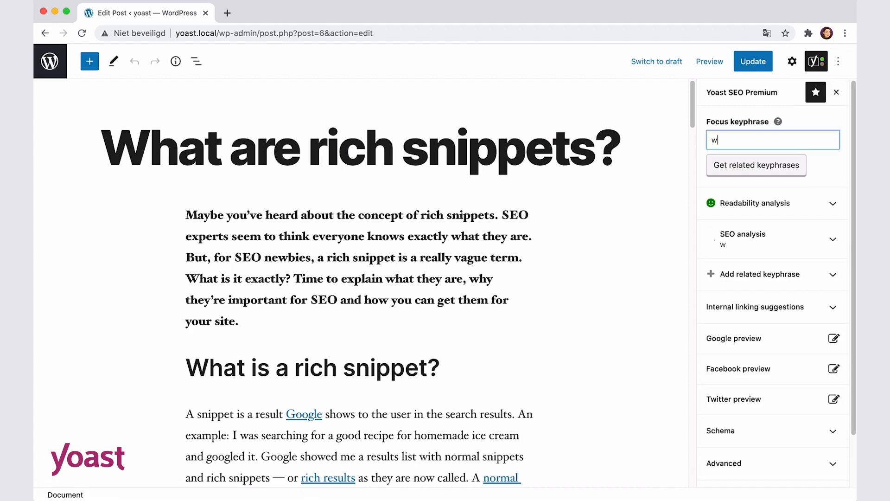
pyautogui.write('hat are ri')
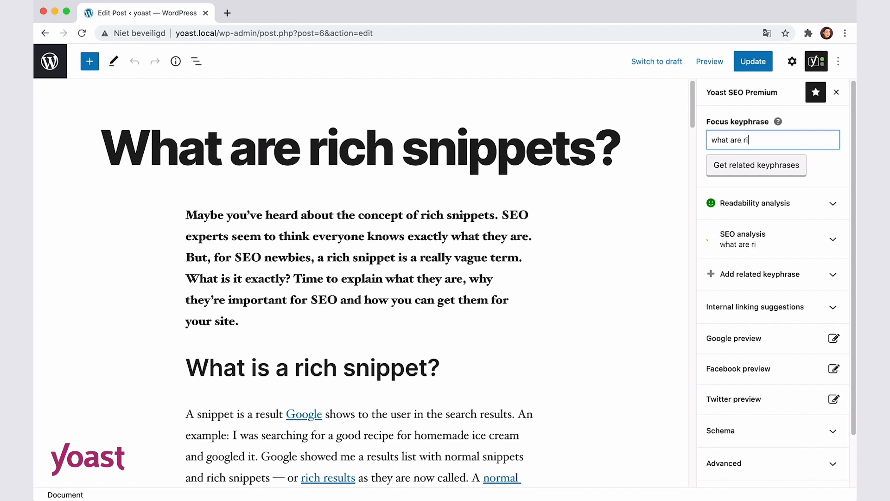
pyautogui.write('ch snippets')
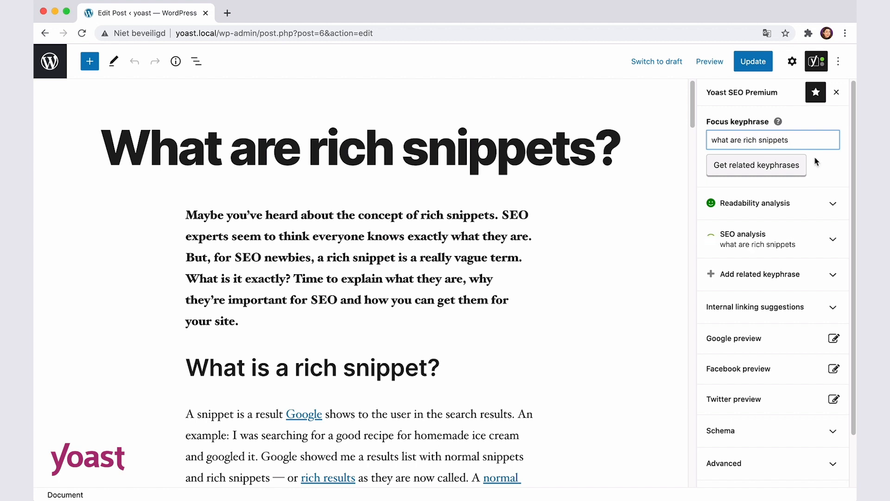
# Request related keyphrases and switch the SEMrush connection window to its Register form
pyautogui.click(755, 165)
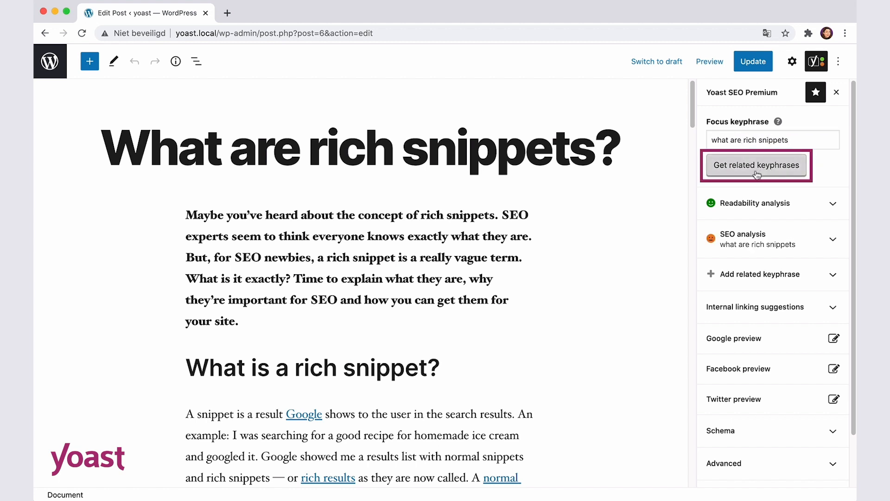
pyautogui.click(756, 165)
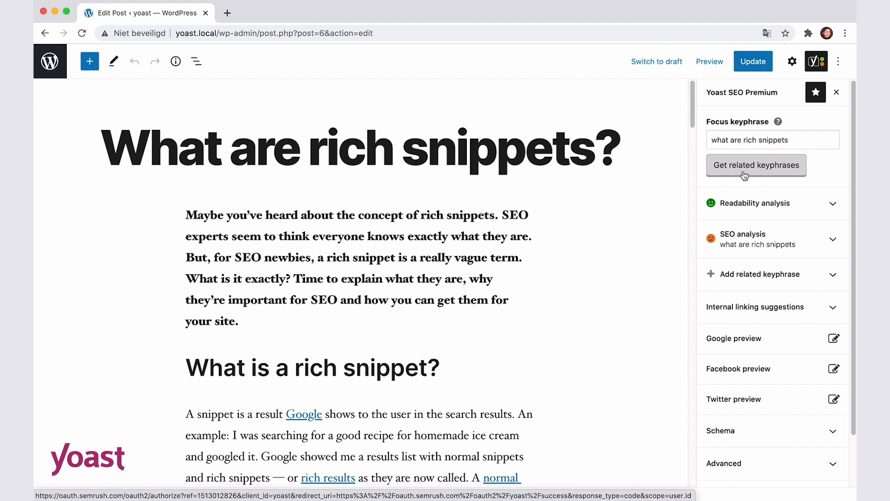
pyautogui.click(755, 165)
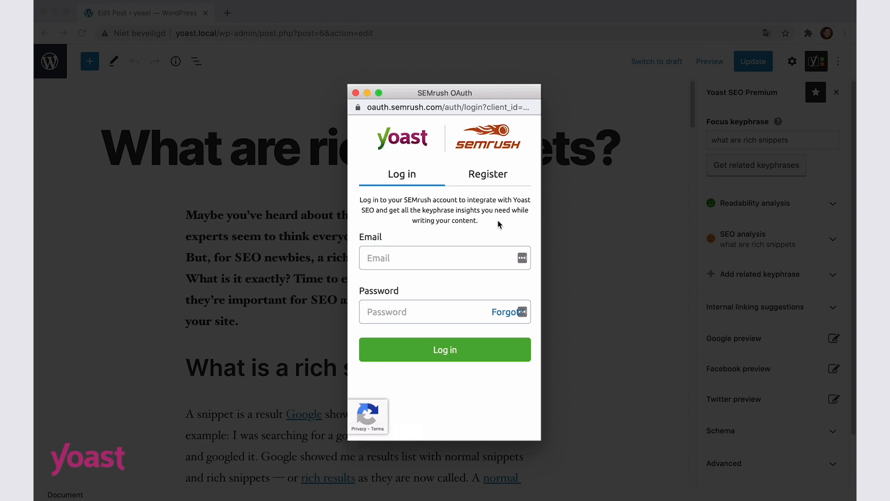
pyautogui.moveTo(483, 215)
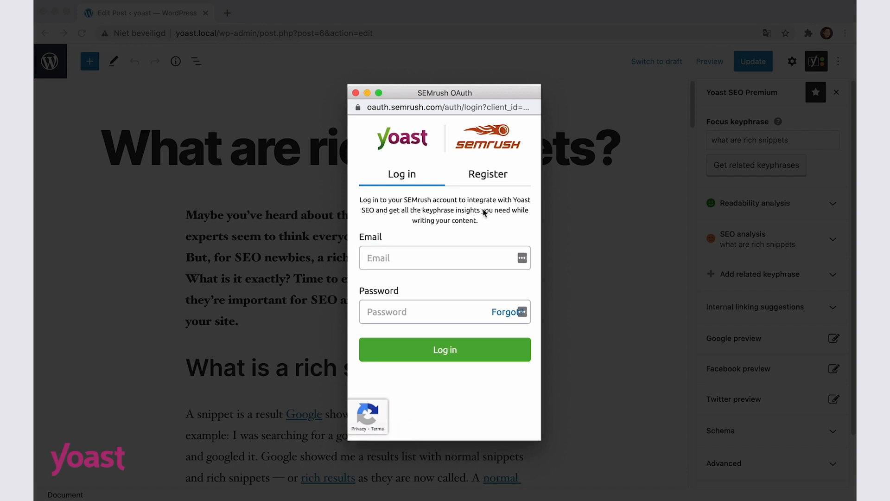
pyautogui.moveTo(445, 329)
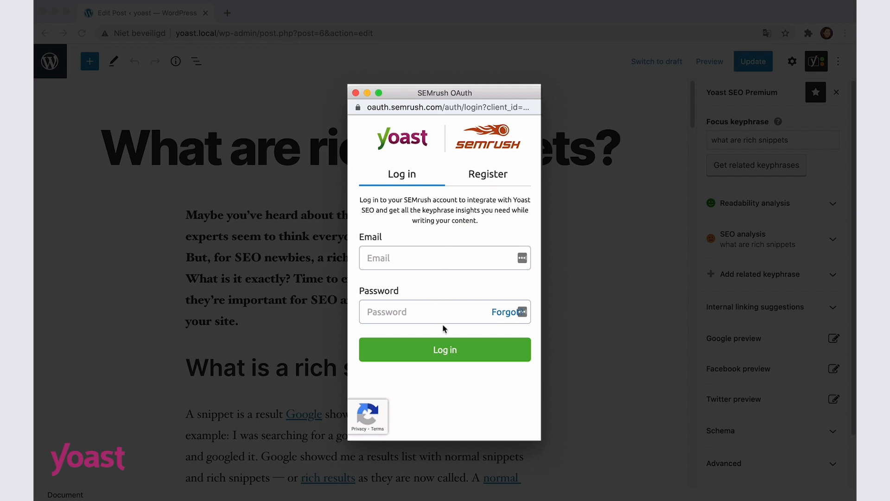
pyautogui.moveTo(454, 233)
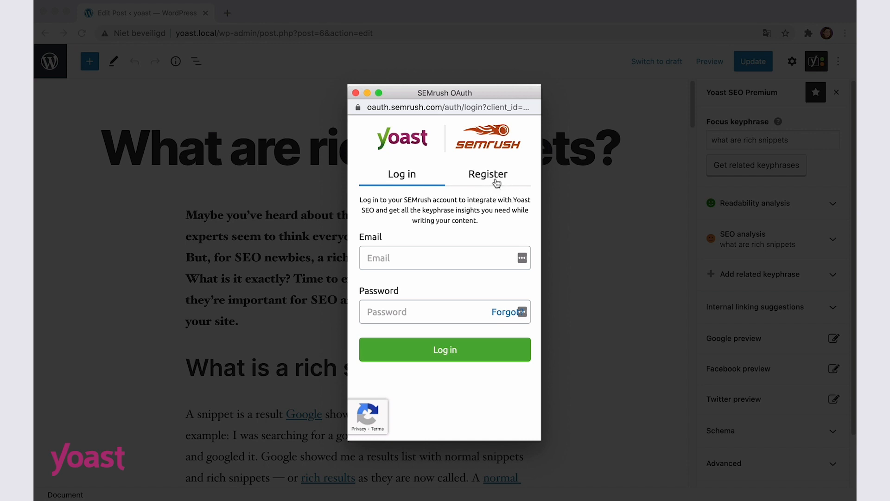
pyautogui.click(487, 174)
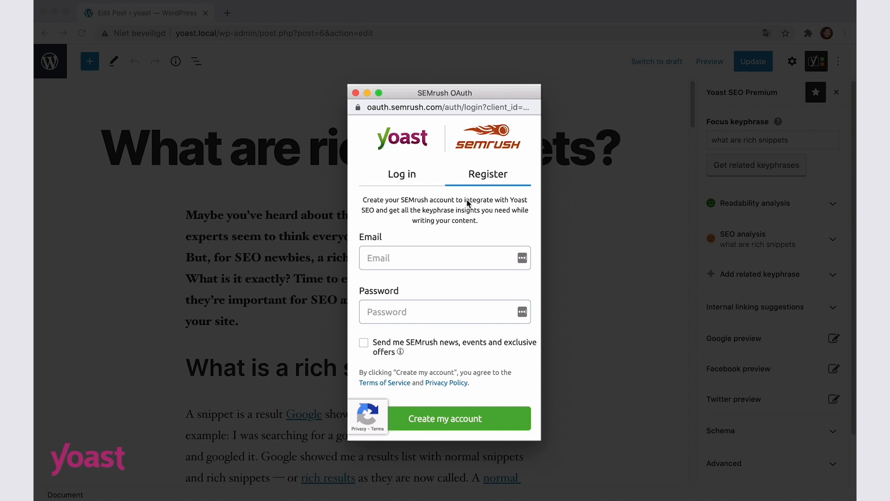
pyautogui.moveTo(444, 409)
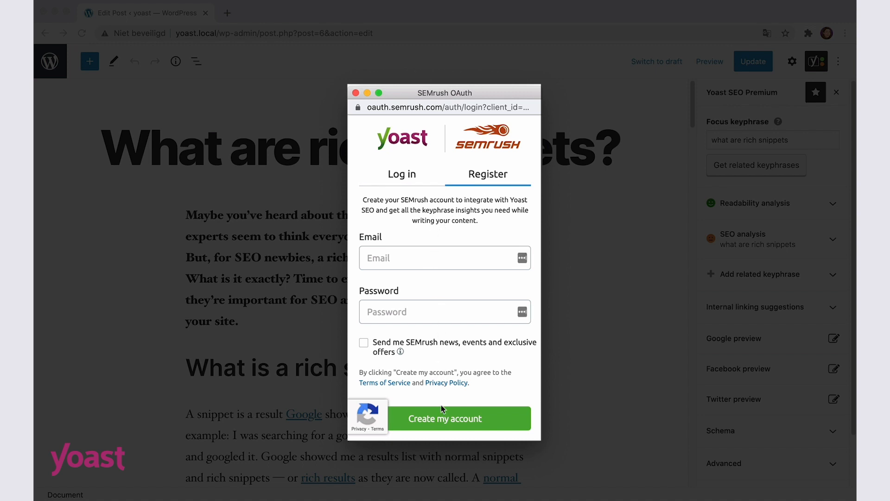
pyautogui.moveTo(481, 228)
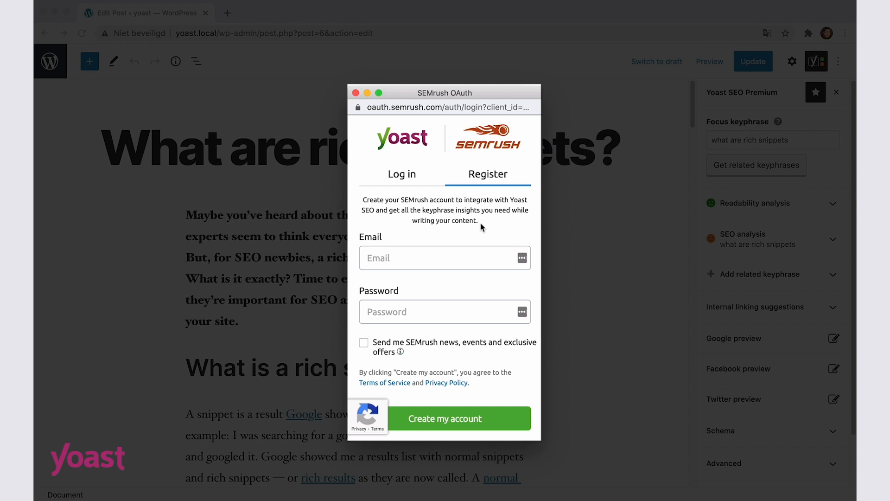
# Log in to SEMrush with email and password, then approve Yoast SEO's access
pyautogui.click(401, 175)
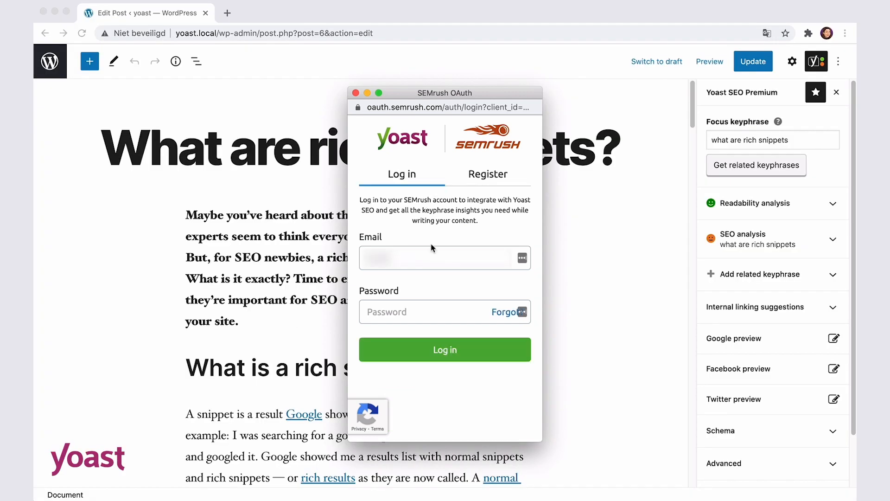
pyautogui.write('password')
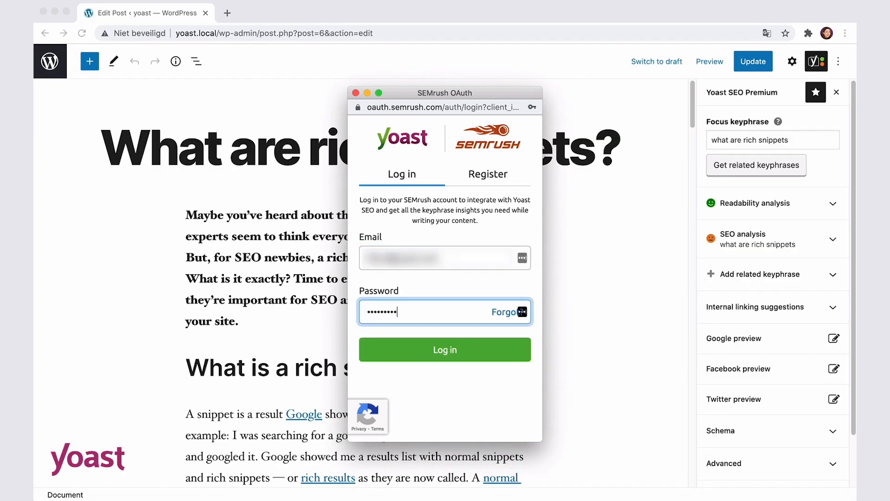
pyautogui.click(445, 349)
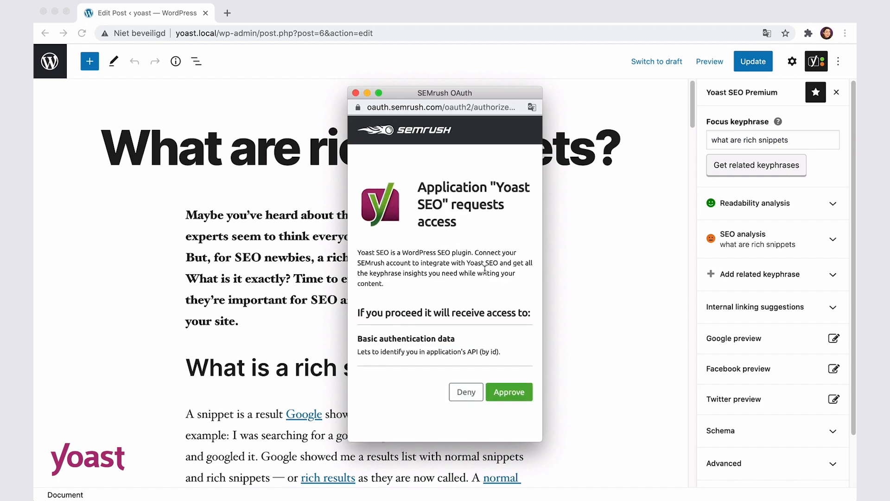
pyautogui.moveTo(531, 364)
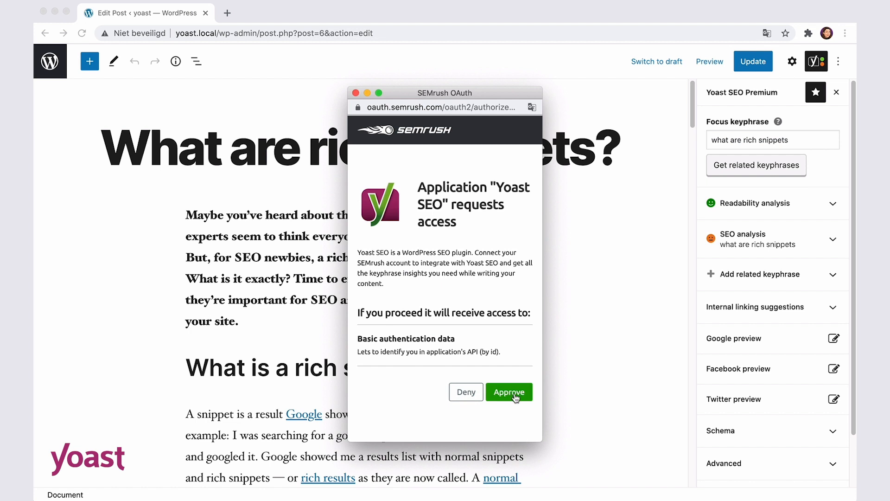
pyautogui.click(509, 392)
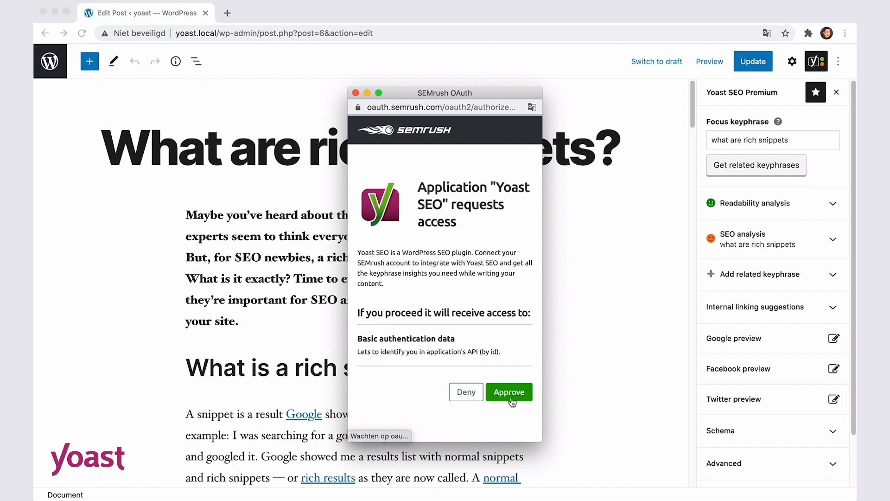
pyautogui.click(508, 392)
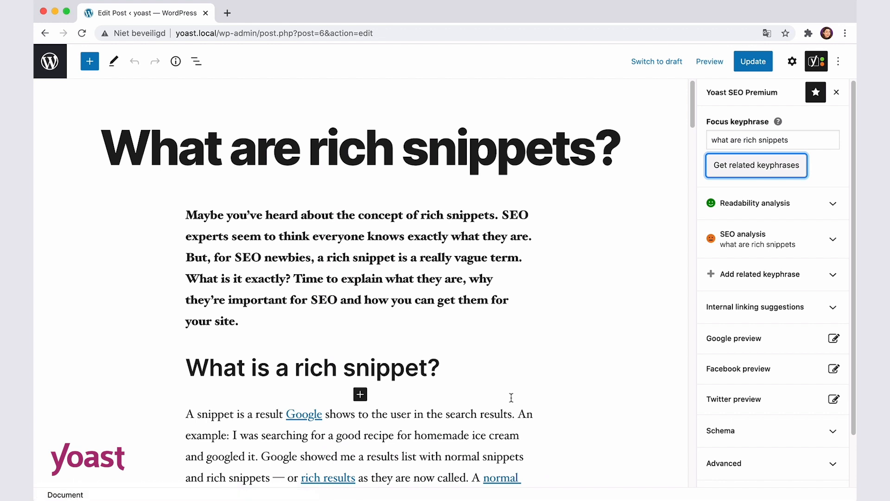
# Load related keyphrases and browse the 'Show results for' country list
pyautogui.click(755, 165)
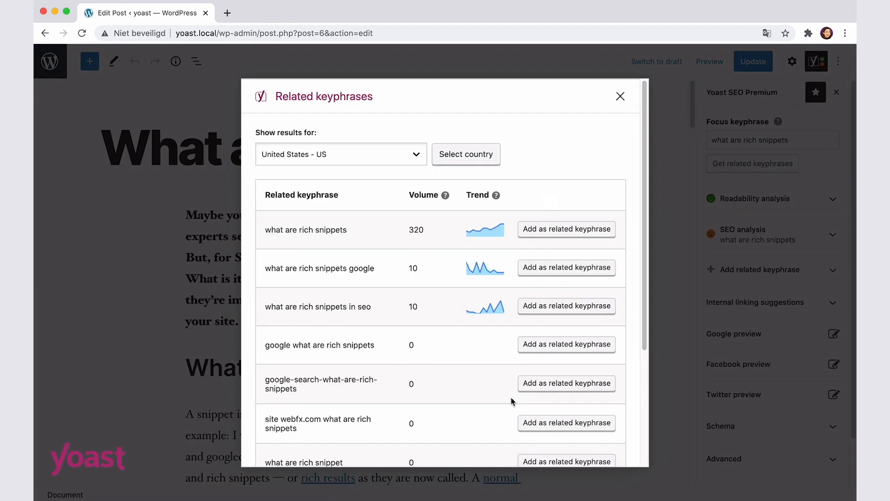
pyautogui.moveTo(684, 199)
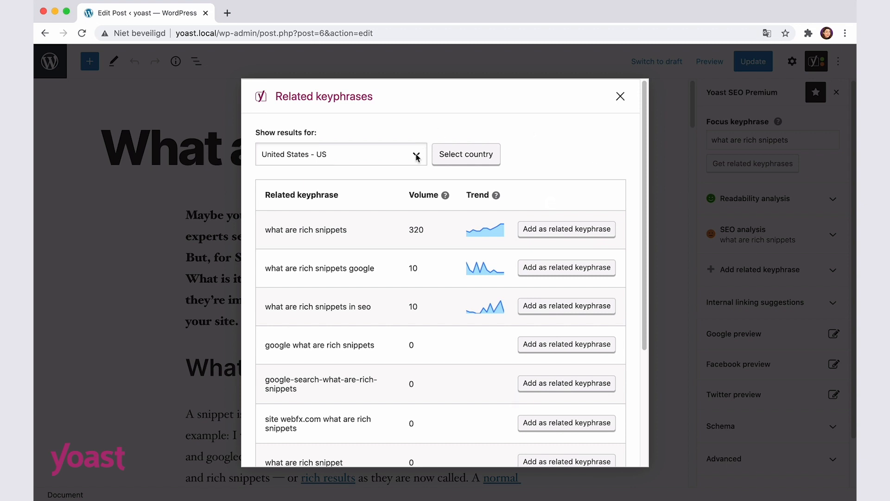
pyautogui.click(341, 154)
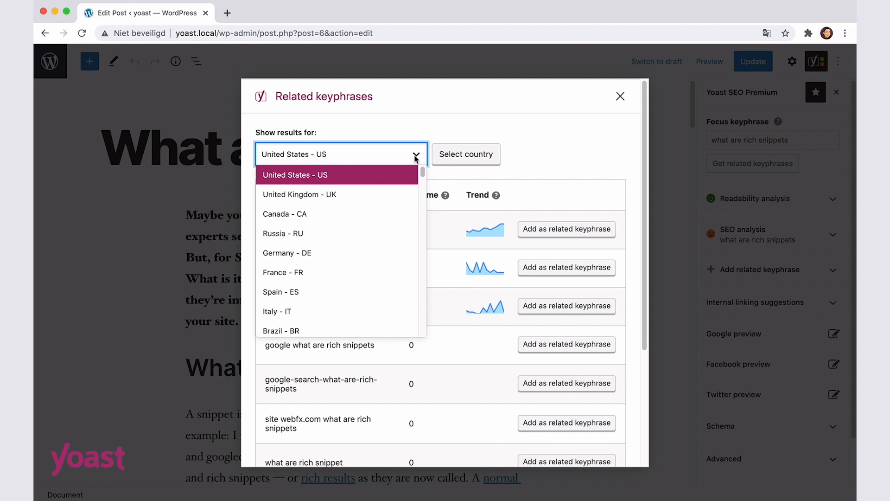
pyautogui.scroll(-3)
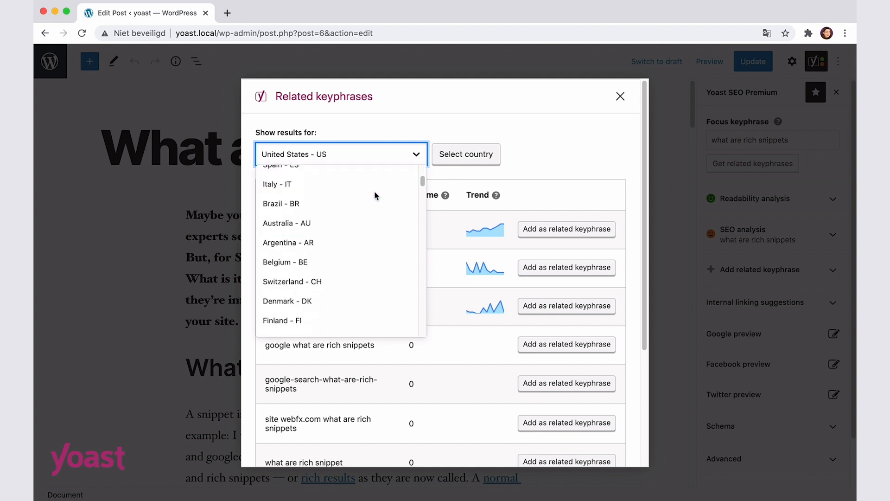
pyautogui.scroll(-3)
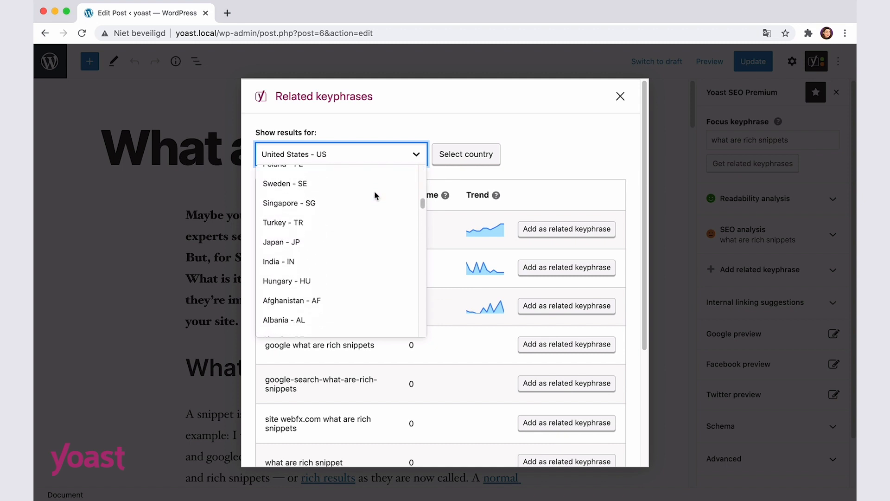
pyautogui.scroll(3)
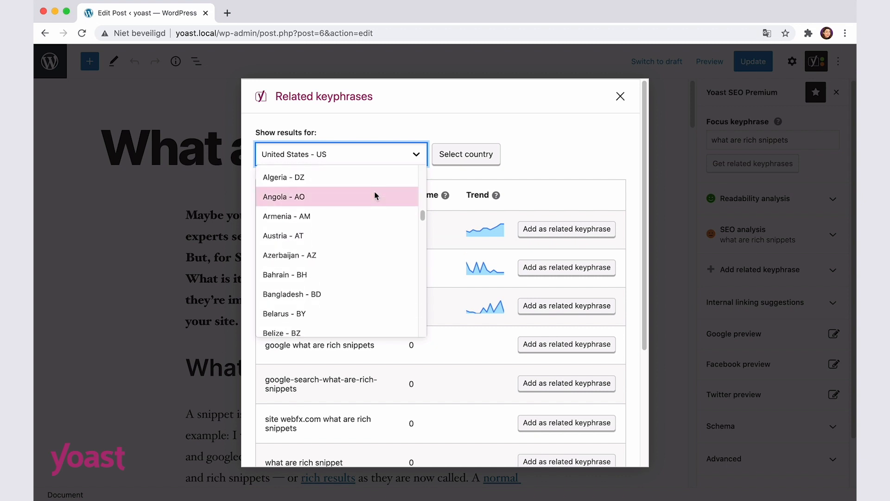
pyautogui.scroll(3)
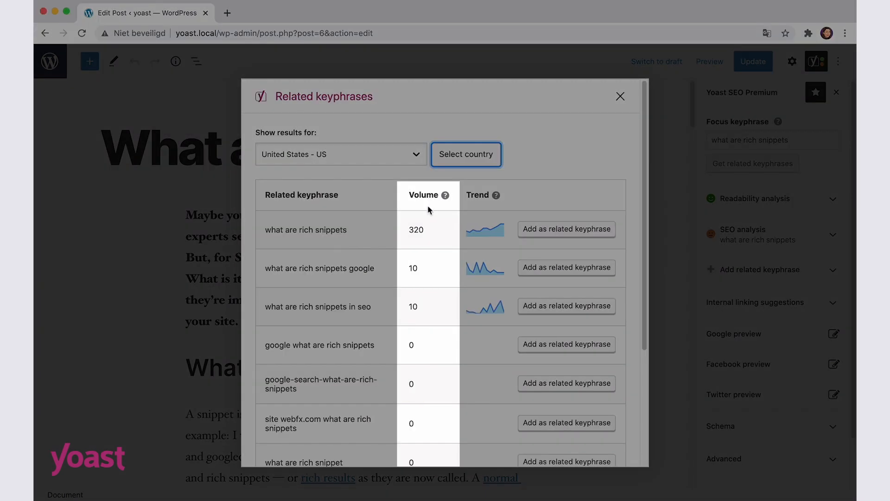
pyautogui.moveTo(425, 233)
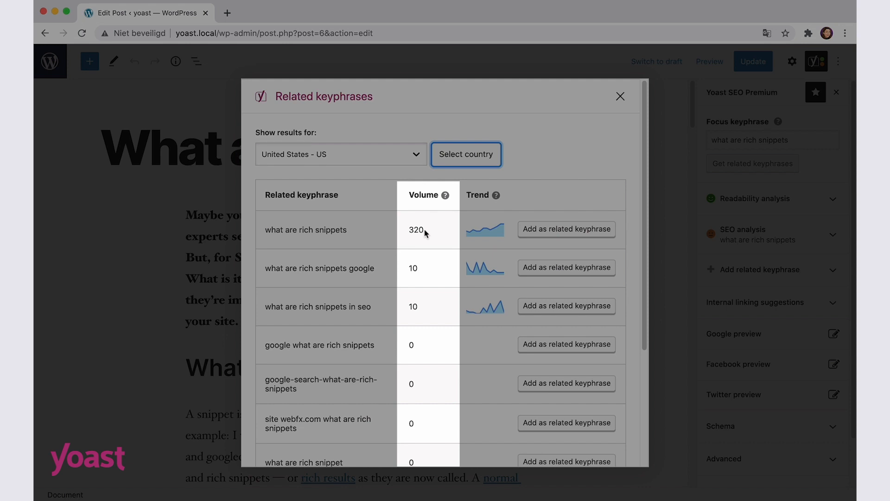
pyautogui.moveTo(487, 220)
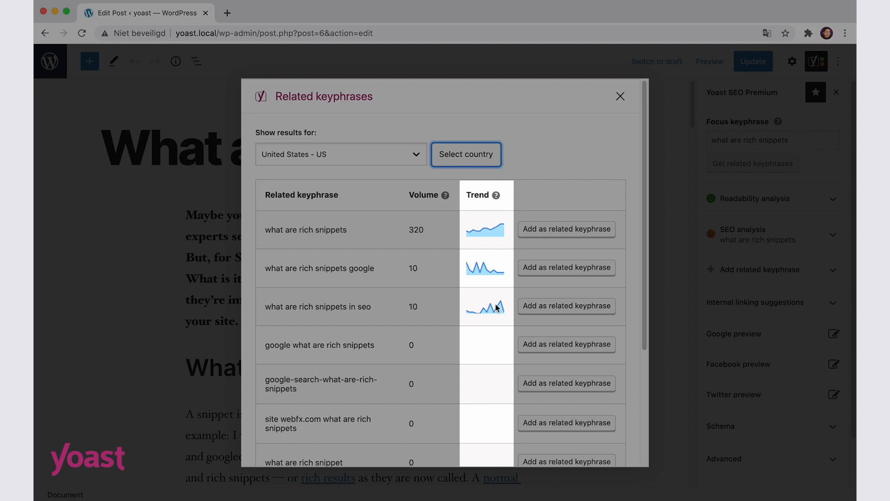
pyautogui.moveTo(492, 229)
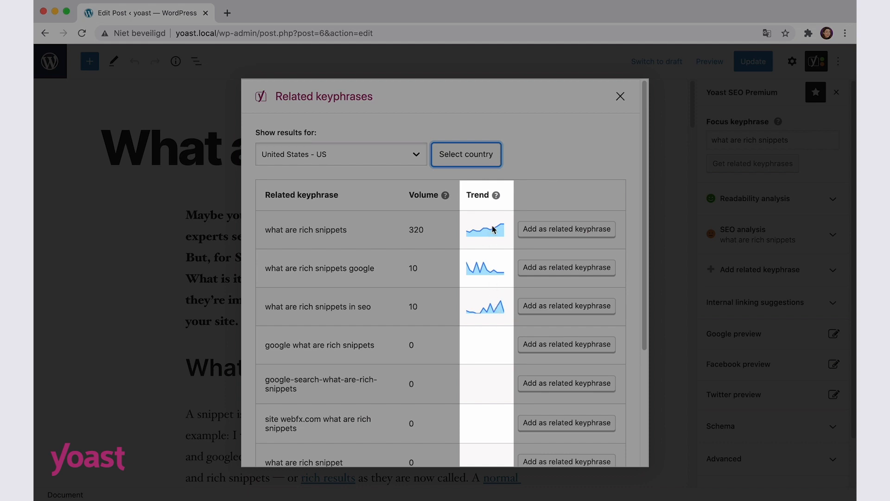
pyautogui.moveTo(534, 196)
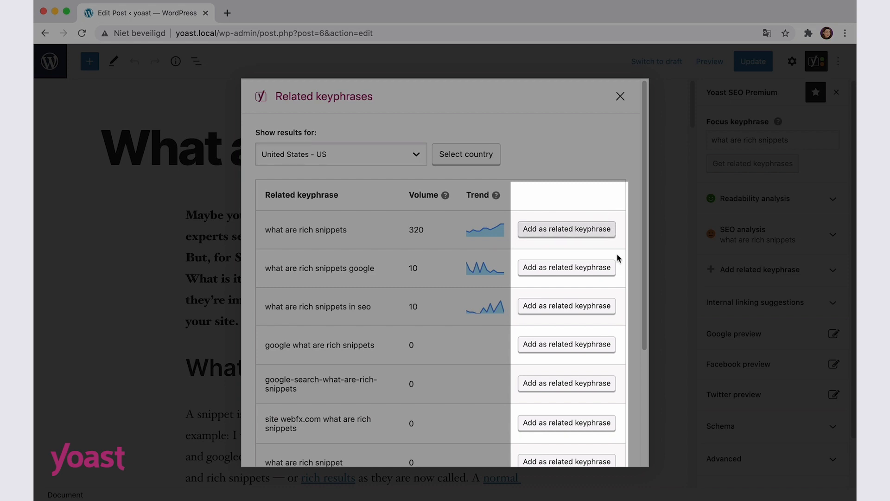
pyautogui.moveTo(567, 305)
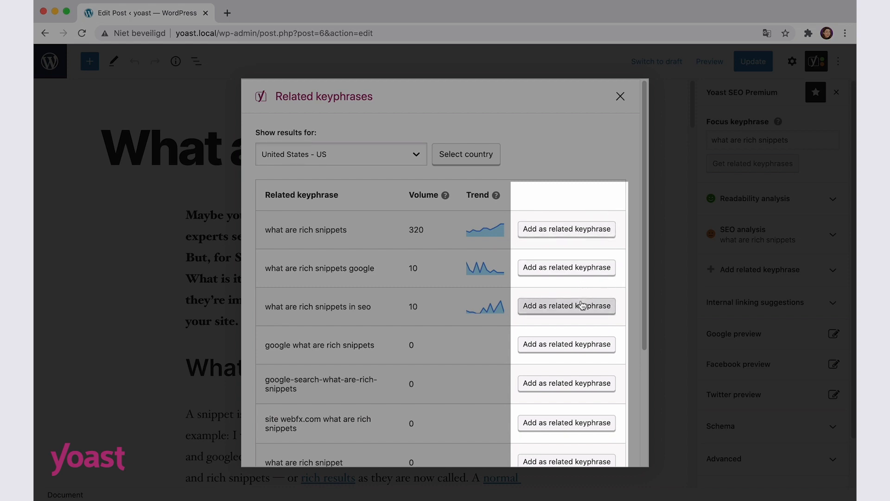
# Add 'what are rich snippets in seo' and 'what are rich snippets google' as related keyphrases
pyautogui.click(566, 305)
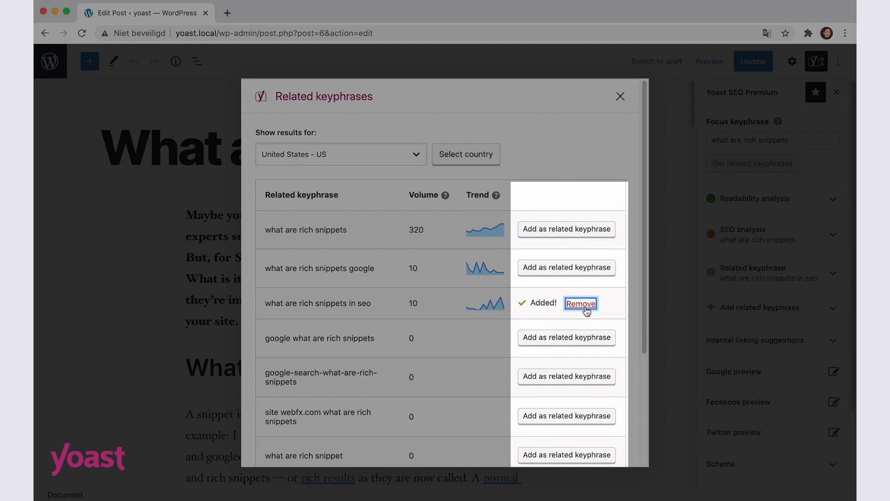
pyautogui.moveTo(566, 268)
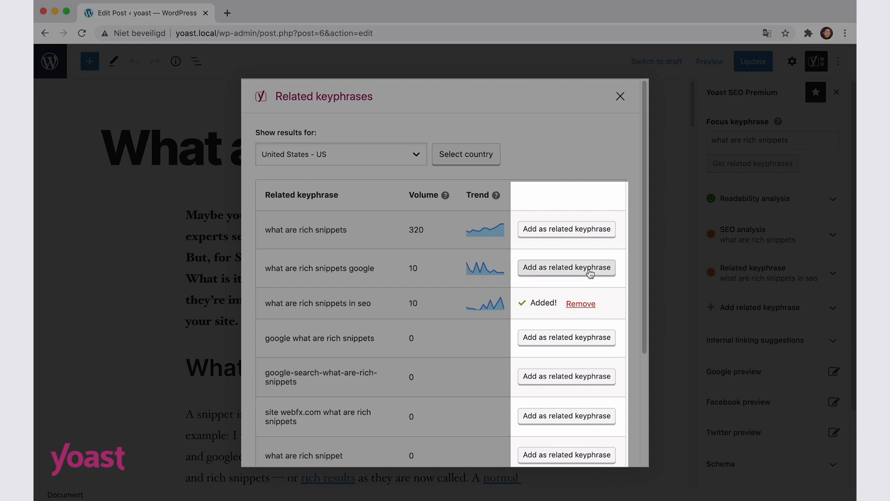
pyautogui.click(566, 268)
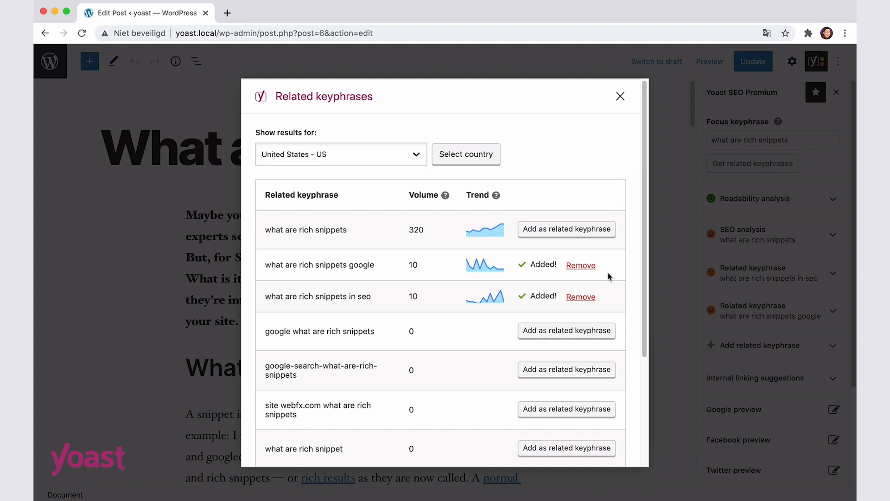
pyautogui.moveTo(591, 202)
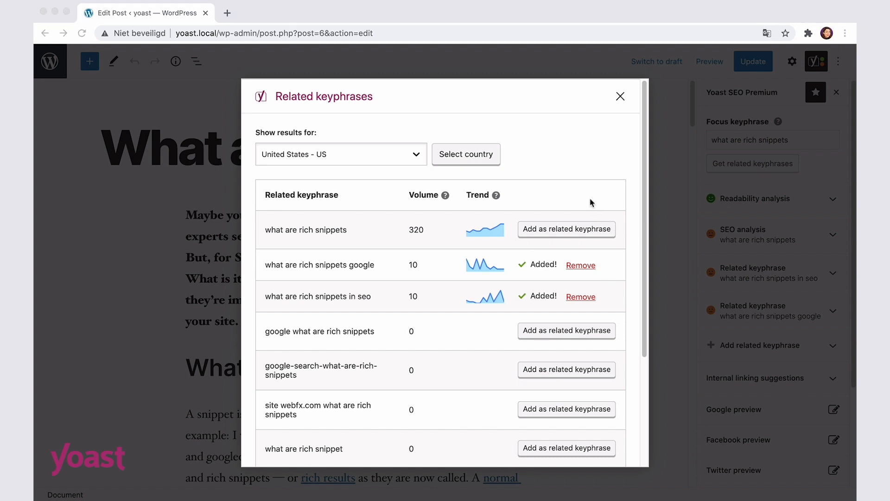
# Open SEMrush's Keyword Overview for 'what are rich snippets' from the Related keyphrases dialog
pyautogui.scroll(-3)
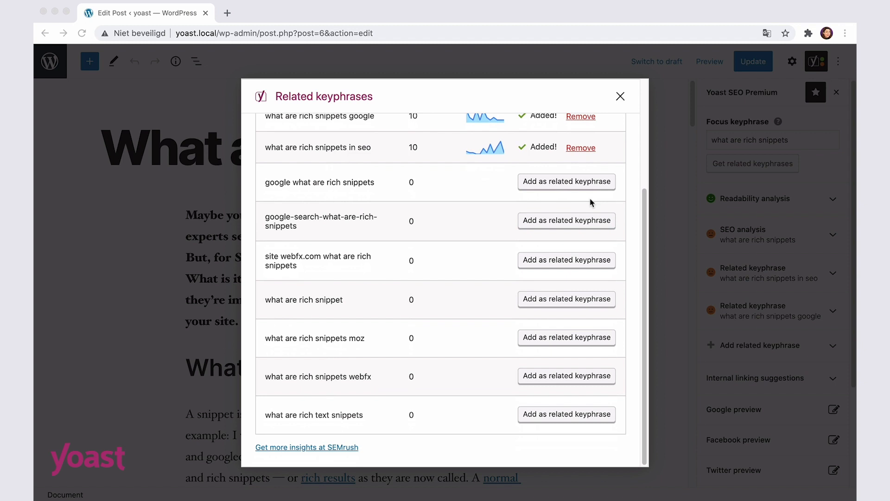
pyautogui.moveTo(339, 458)
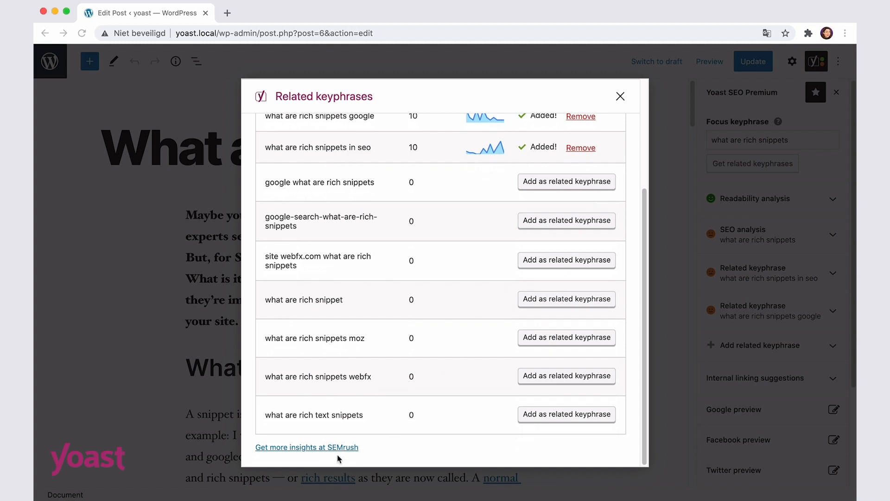
pyautogui.click(306, 447)
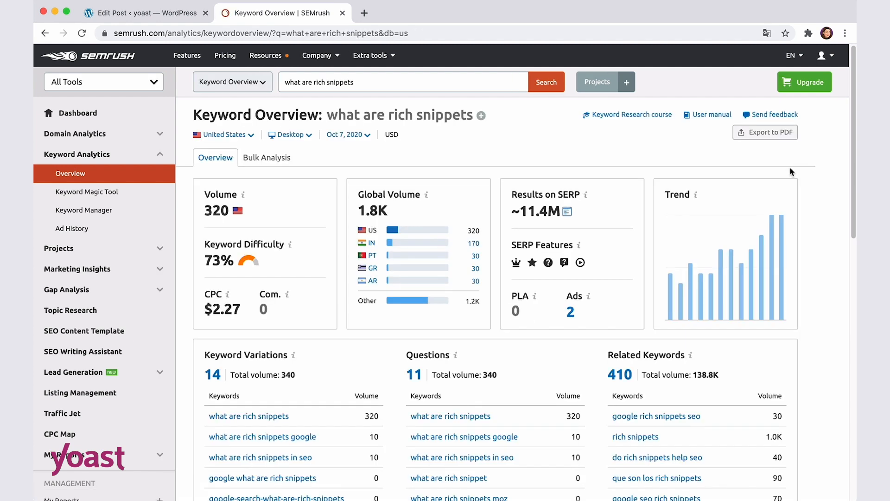
pyautogui.moveTo(348, 156)
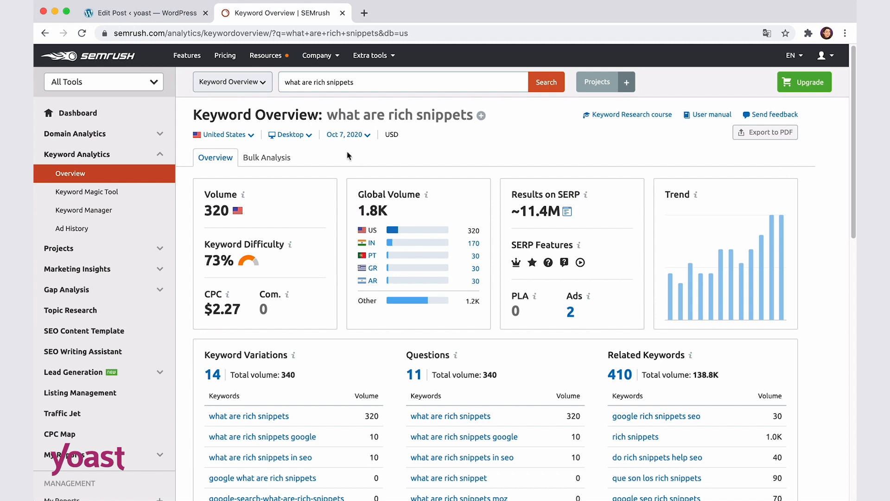